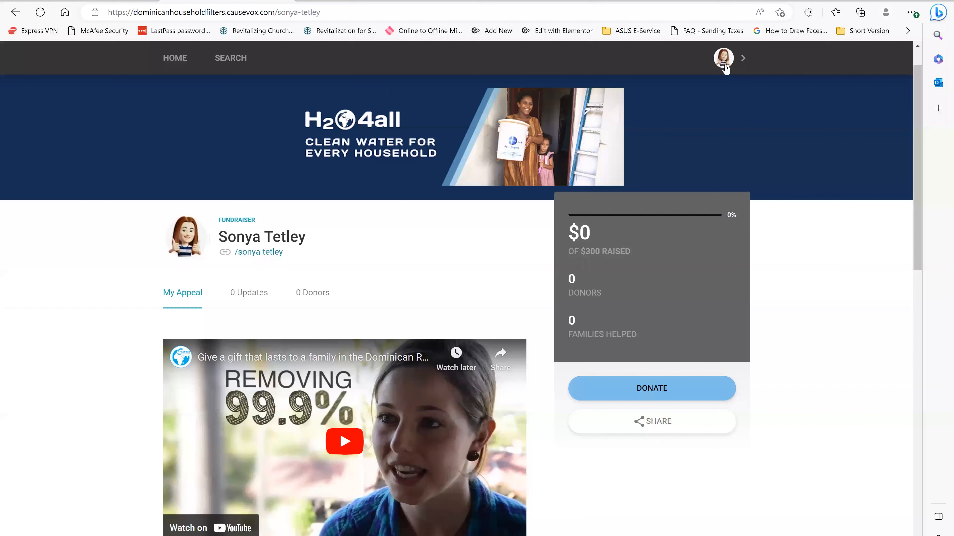
mouse_move(739, 60)
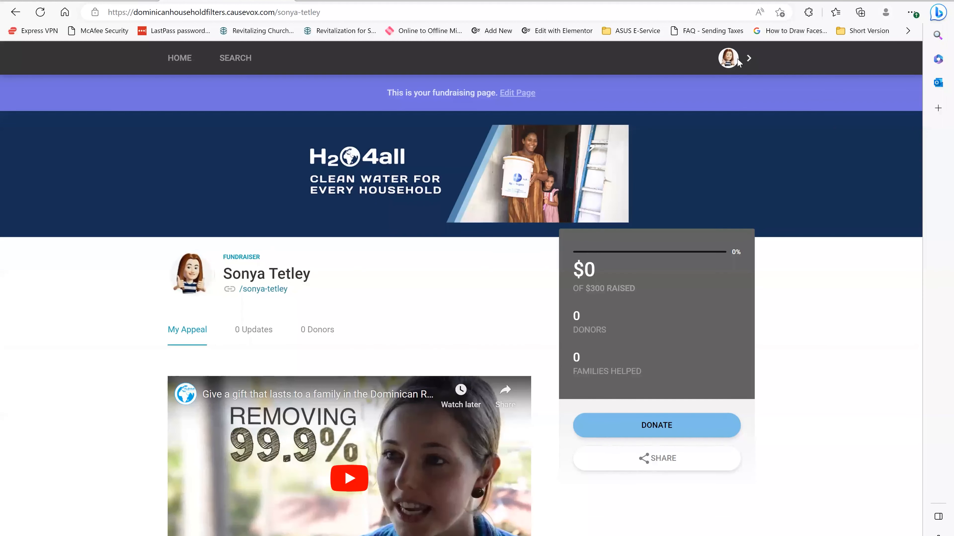
Open My Dashboard from the profile avatar, showing $0.00 of $300.00 raised.
left_click(728, 58)
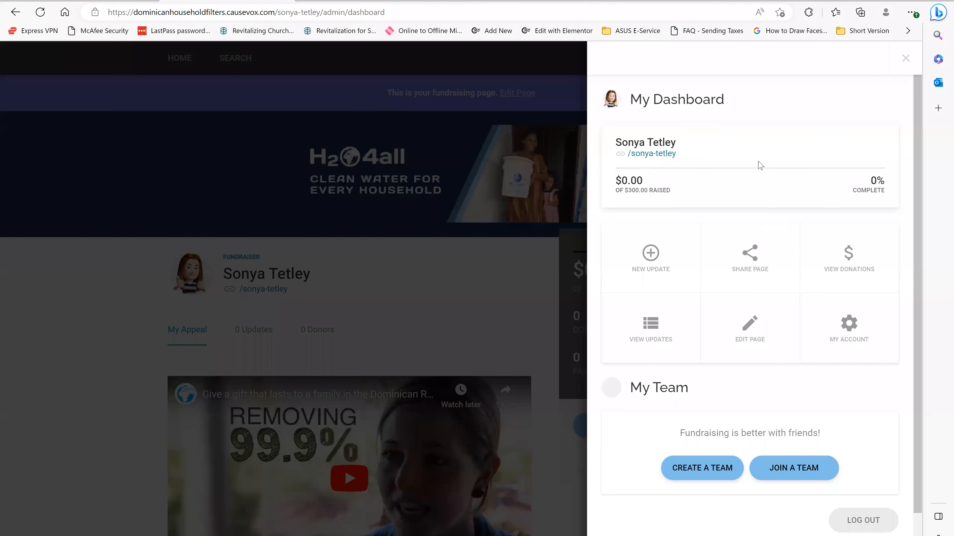
mouse_move(748, 255)
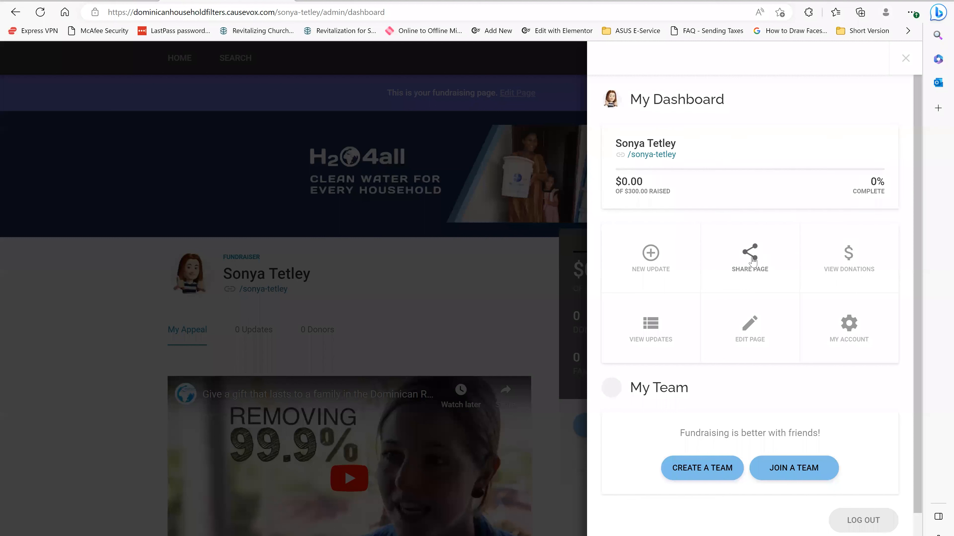
mouse_move(753, 263)
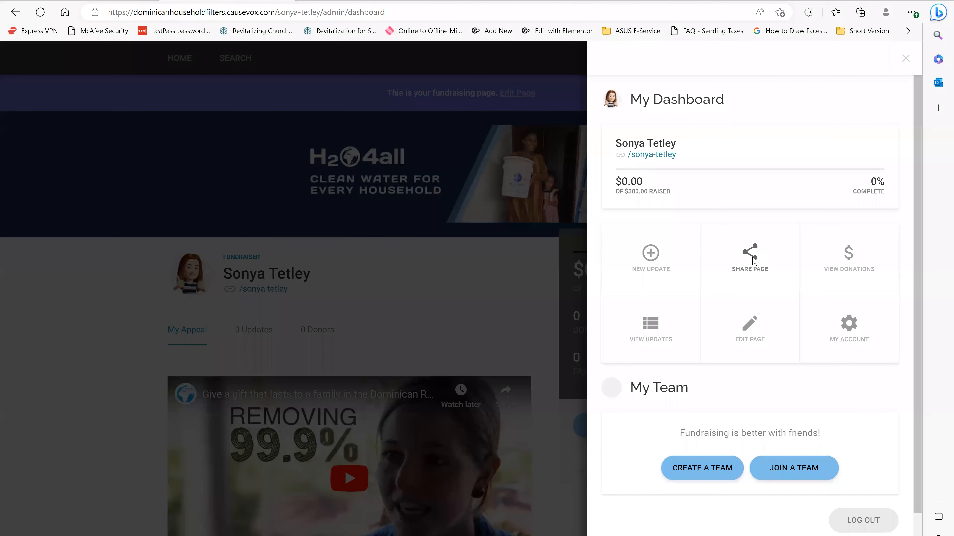
Bring up the Share Page dialog with the fundraiser's link and social options.
left_click(748, 257)
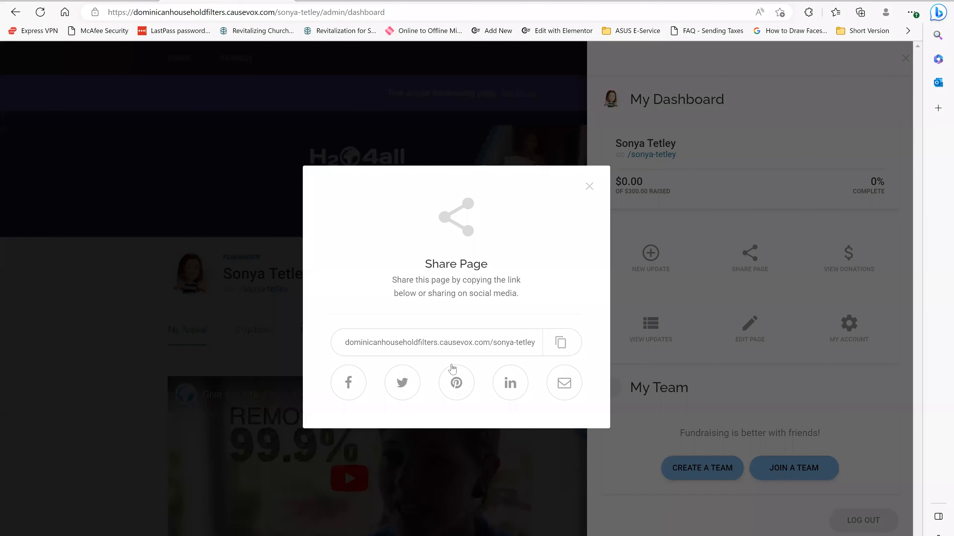
mouse_move(344, 317)
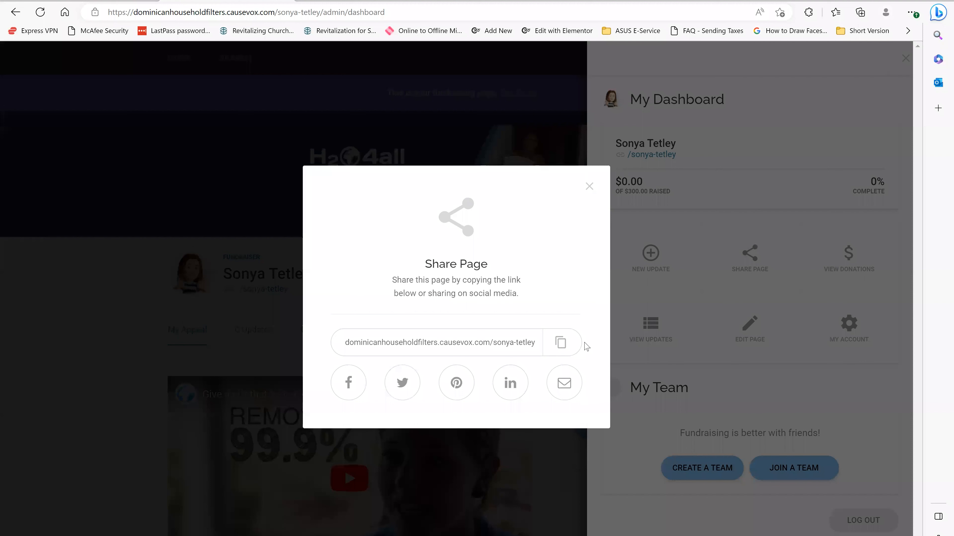
mouse_move(573, 283)
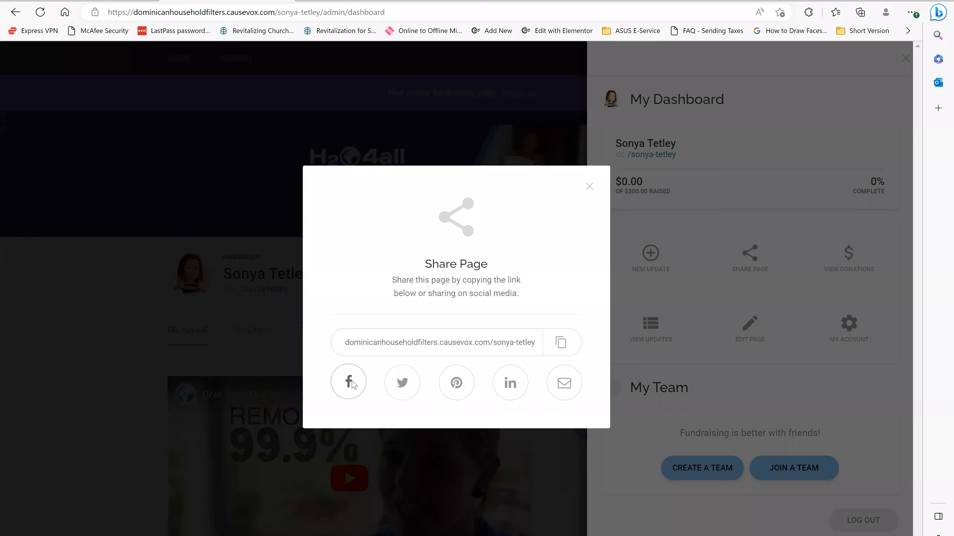
Post the fundraising page link to Facebook with the pasted Mother's Day clean-water appeal.
left_click(347, 382)
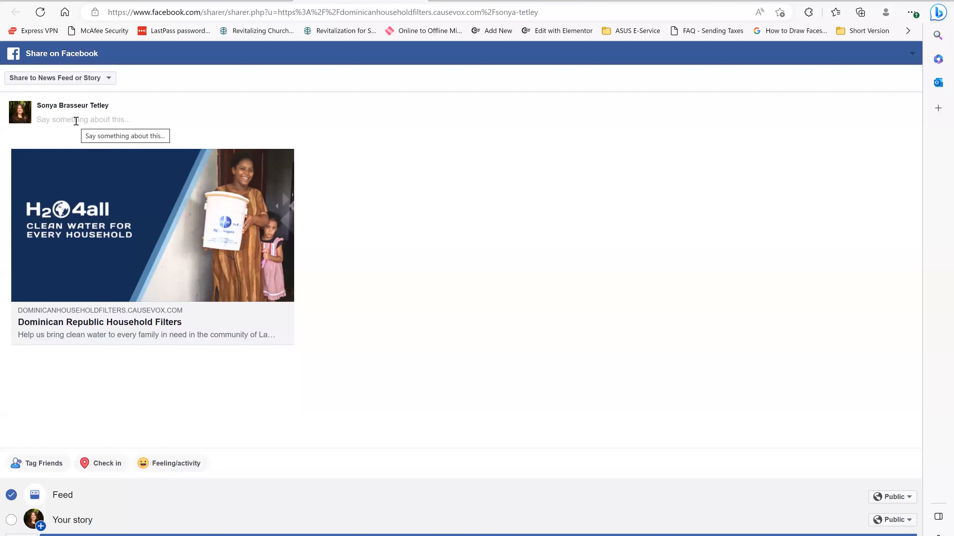
right_click(79, 119)
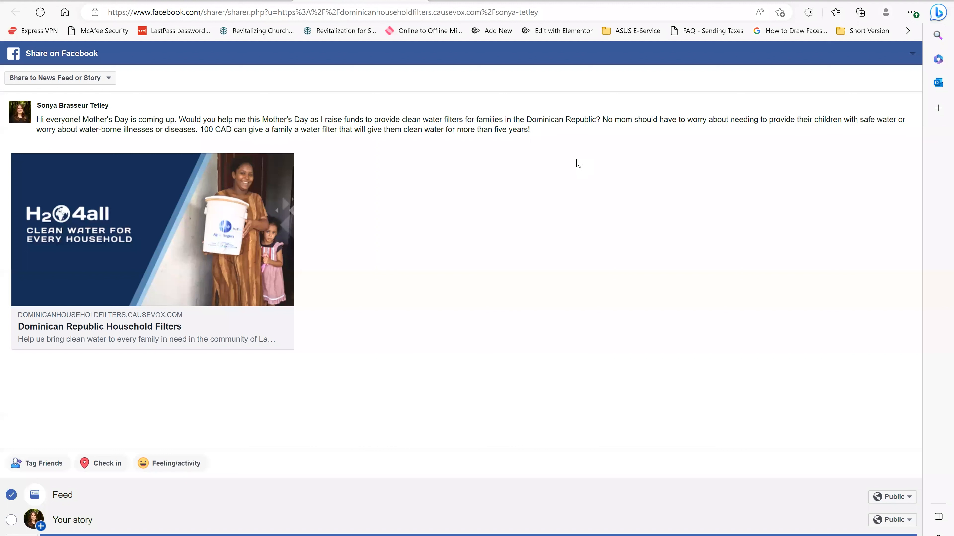
left_click(529, 129)
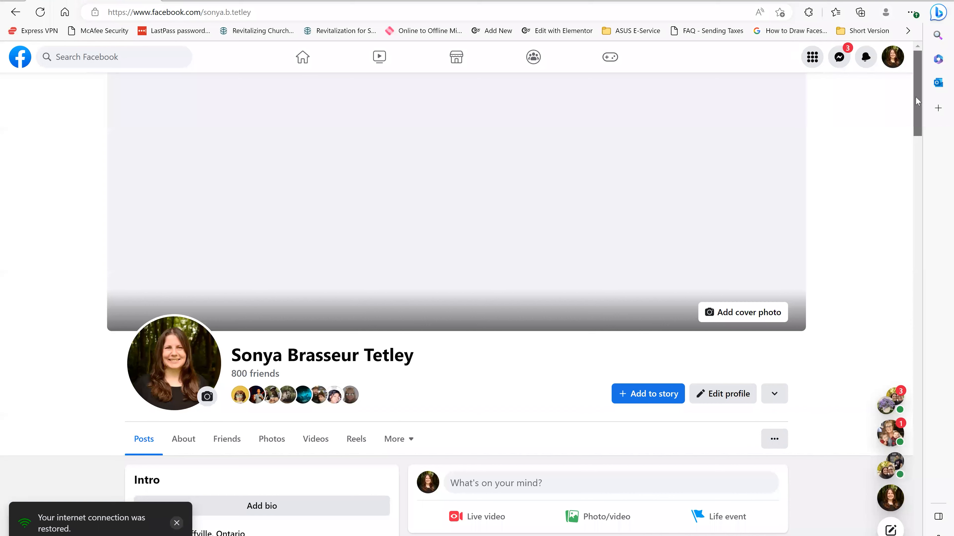
scroll("down", 3)
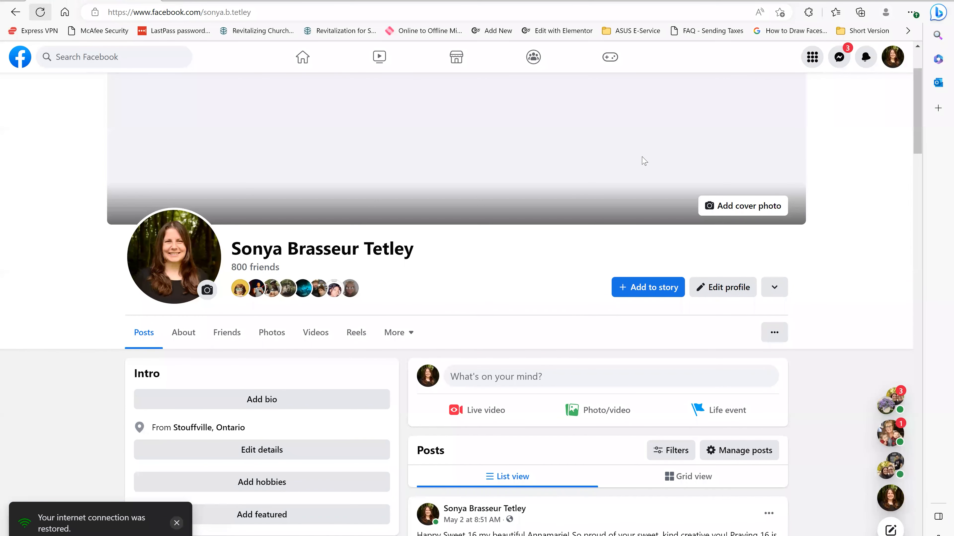
scroll("down", 3)
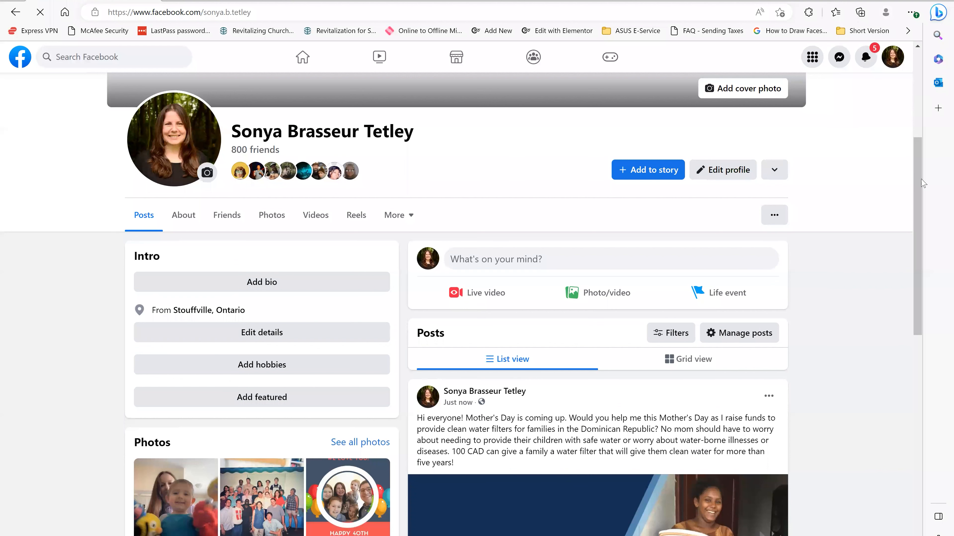
scroll("down", 3)
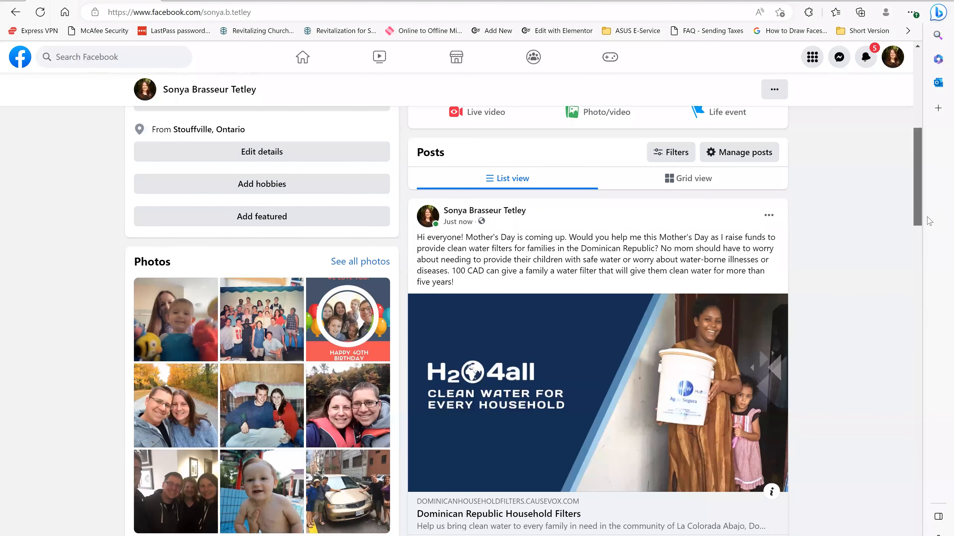
scroll("down", 3)
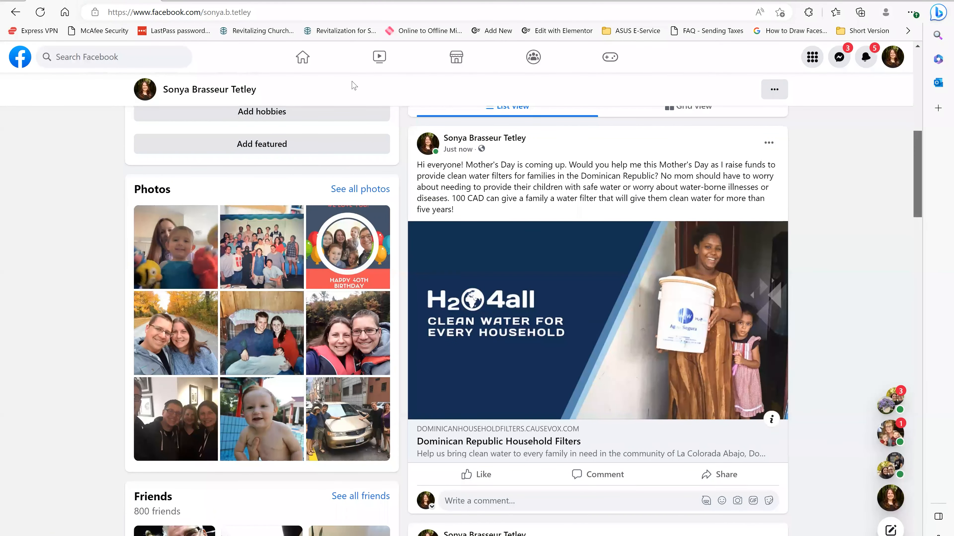
mouse_move(606, 205)
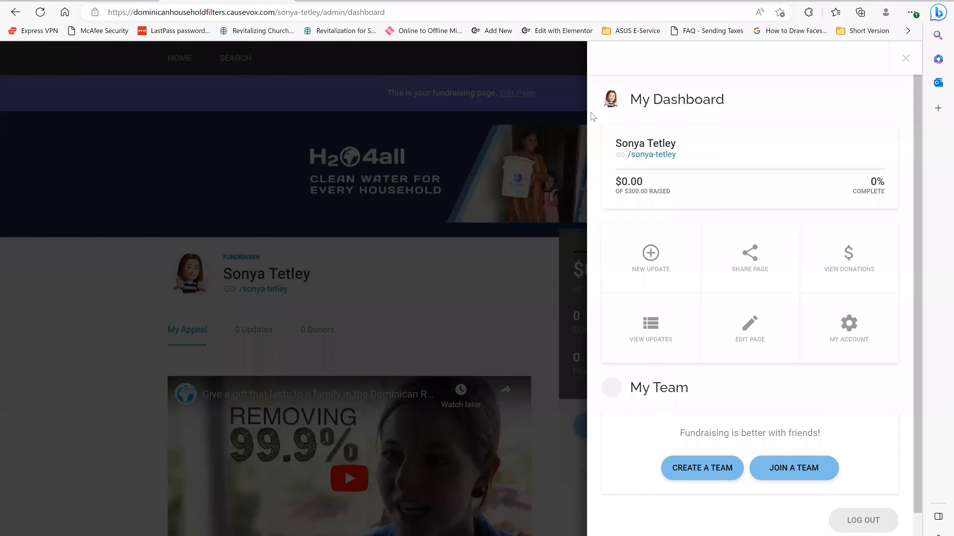
mouse_move(514, 278)
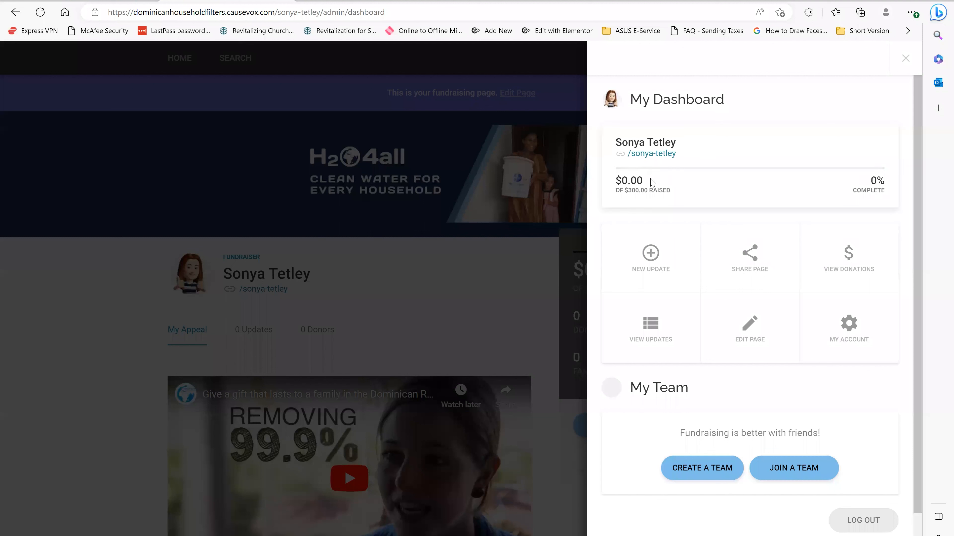
mouse_move(663, 202)
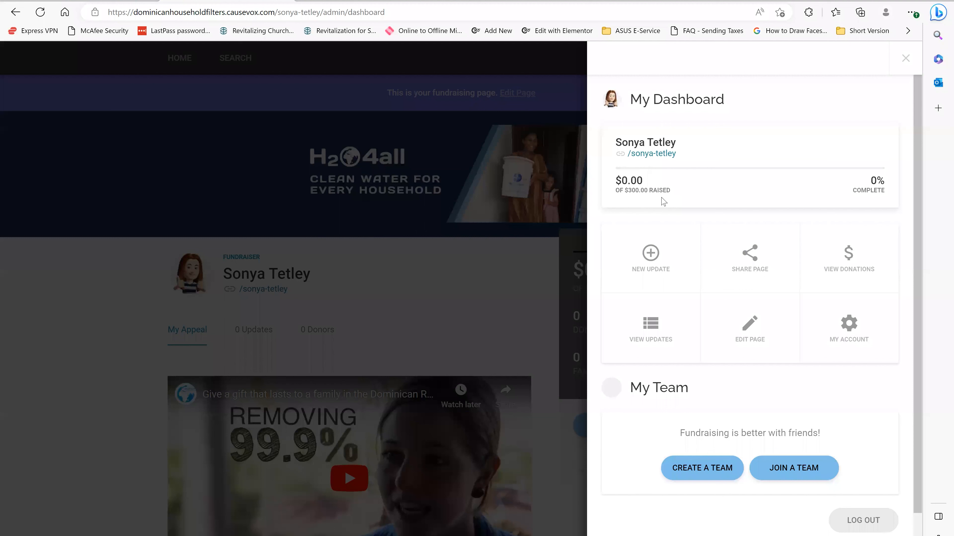
mouse_move(663, 265)
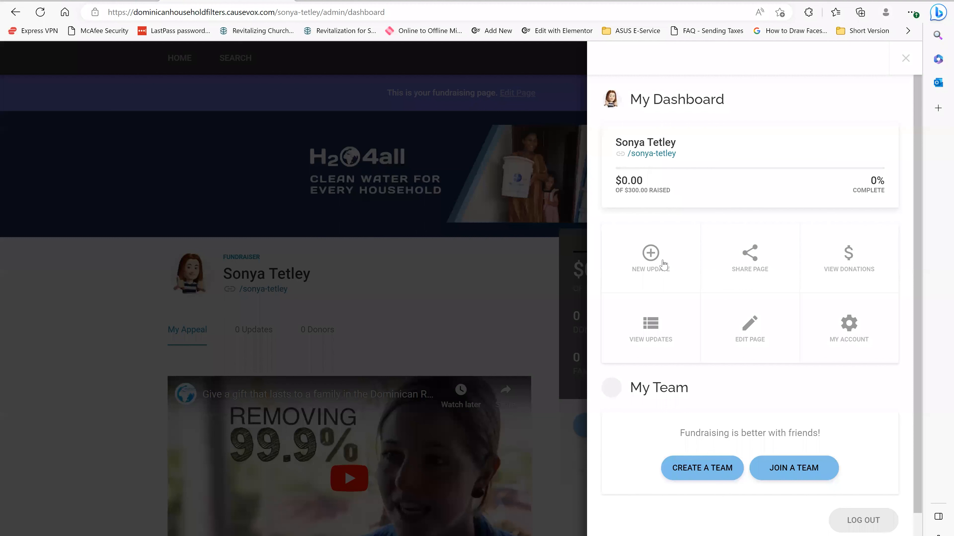
mouse_move(658, 332)
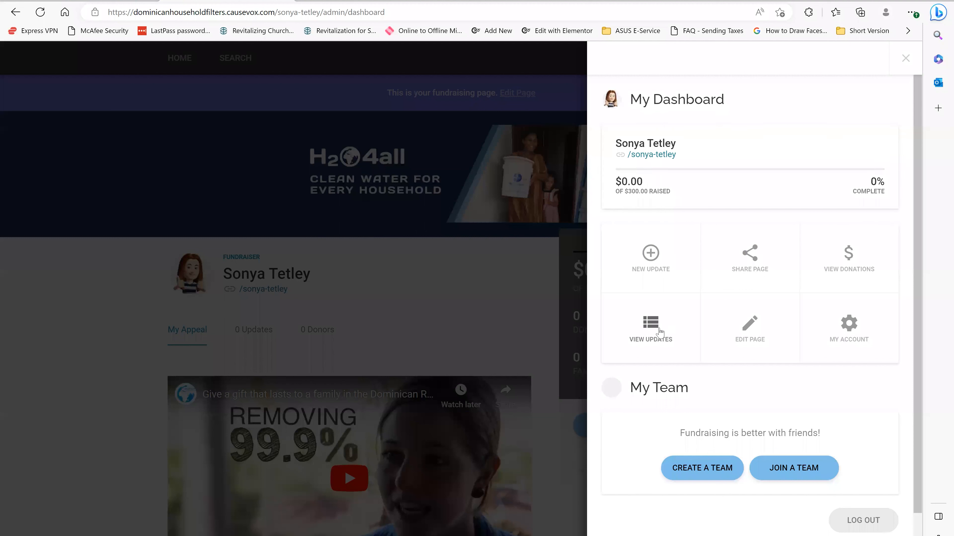
Show the fundraiser's Updates list, which has no draft updates yet.
left_click(650, 328)
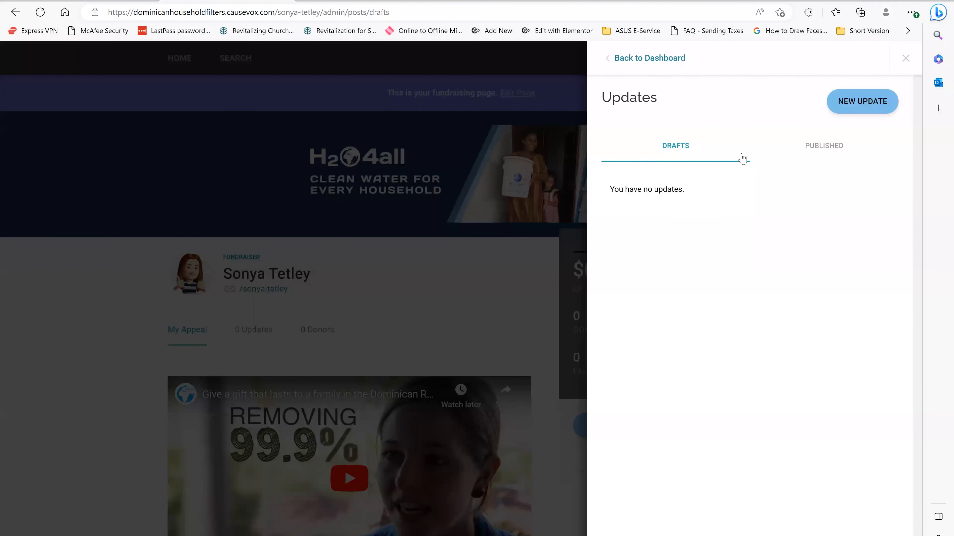
Start a new update titled '3 Days to Go' and move into its body.
left_click(861, 102)
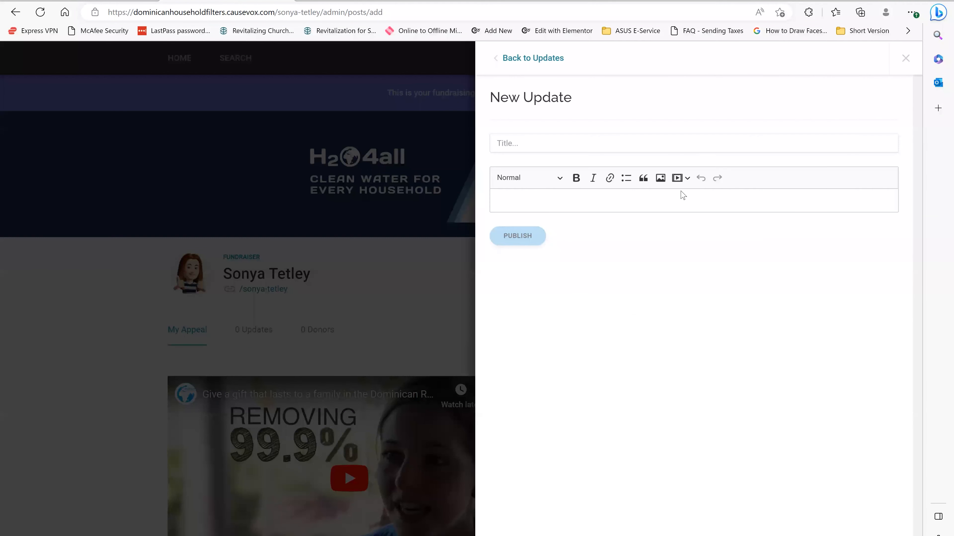
left_click(551, 143)
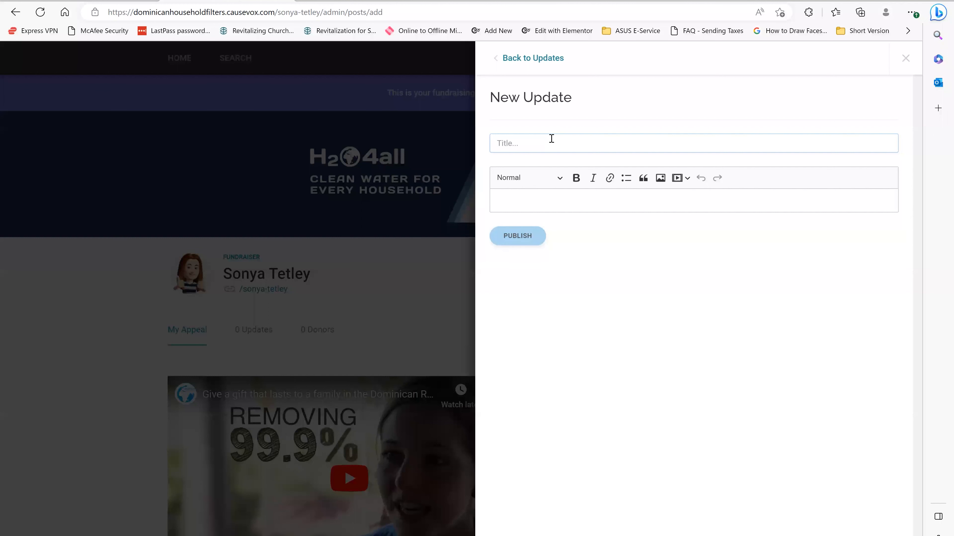
type("3 Days to")
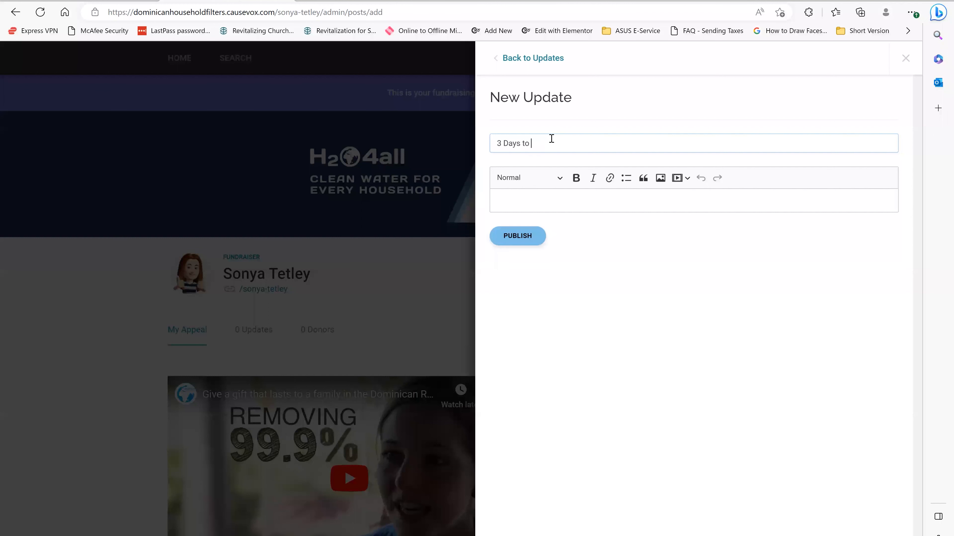
type("Go")
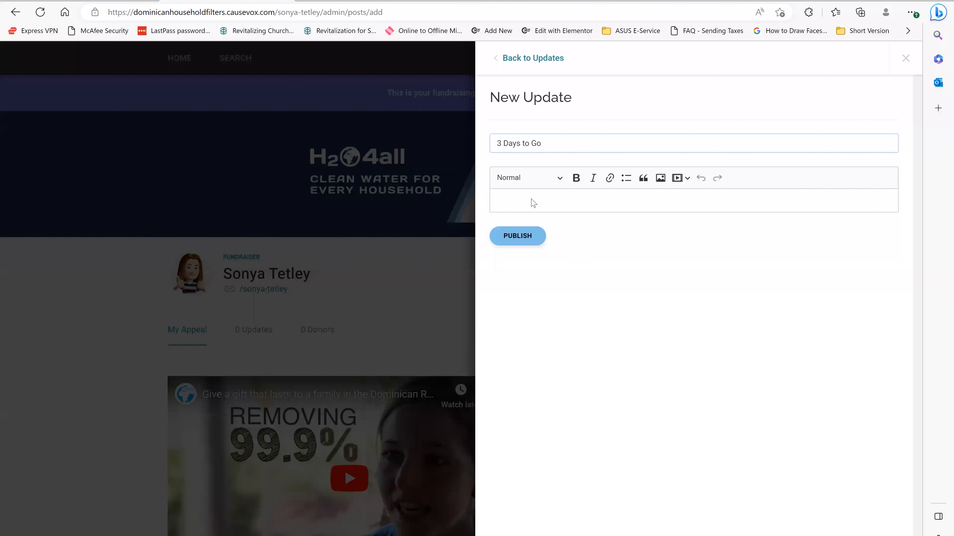
left_click(518, 236)
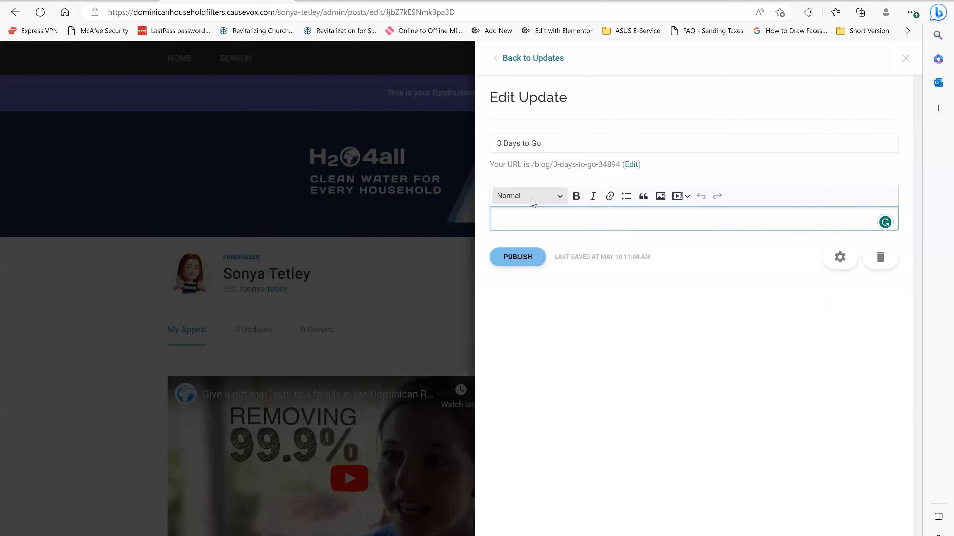
left_click(496, 219)
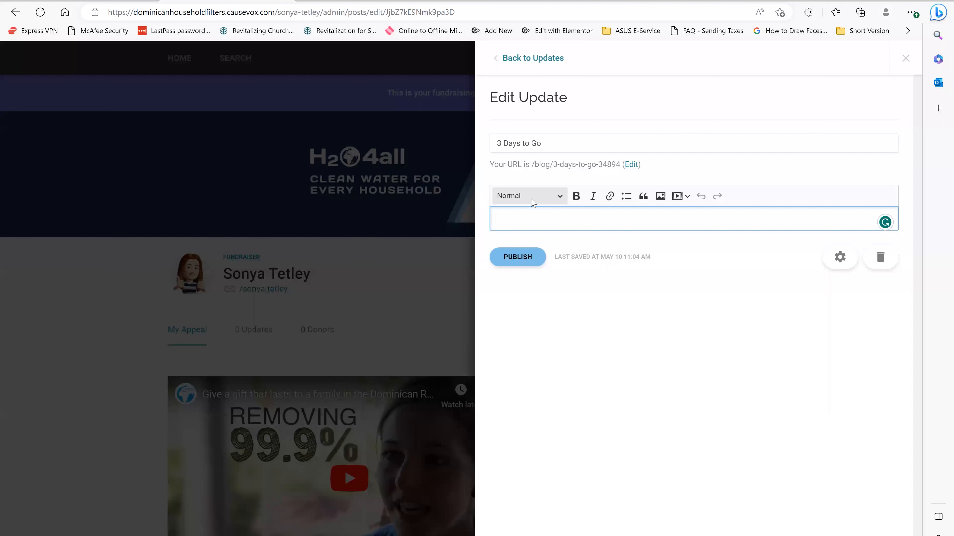
Write the body: 3 days left, still need 300 dollars, help bring clean water to mothers this Mother's Day.
type("I have")
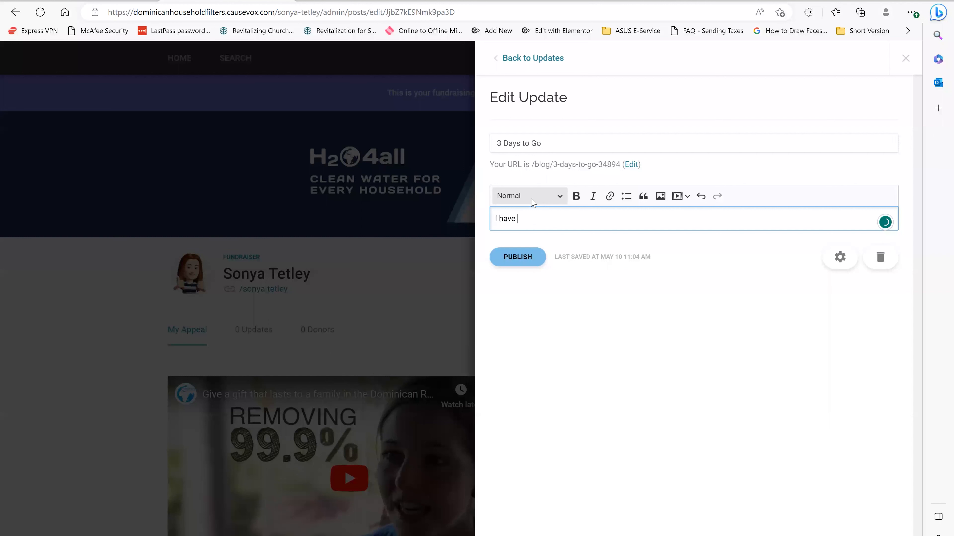
type("3 days")
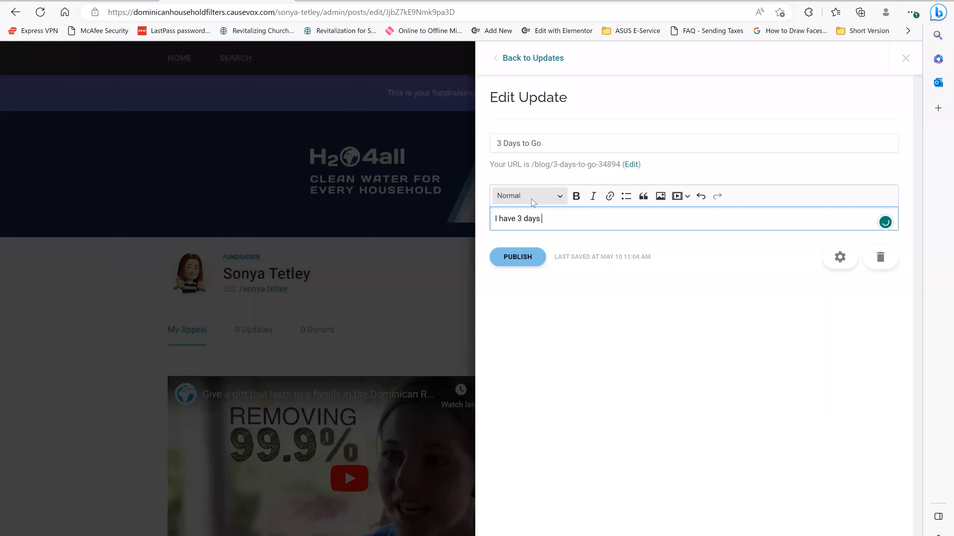
type("before my")
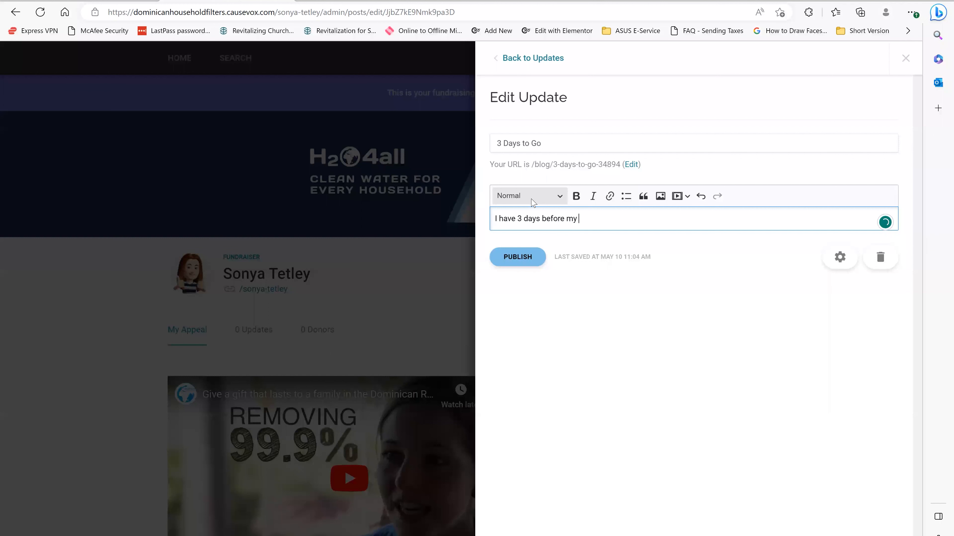
type("fundraiser ends. I a")
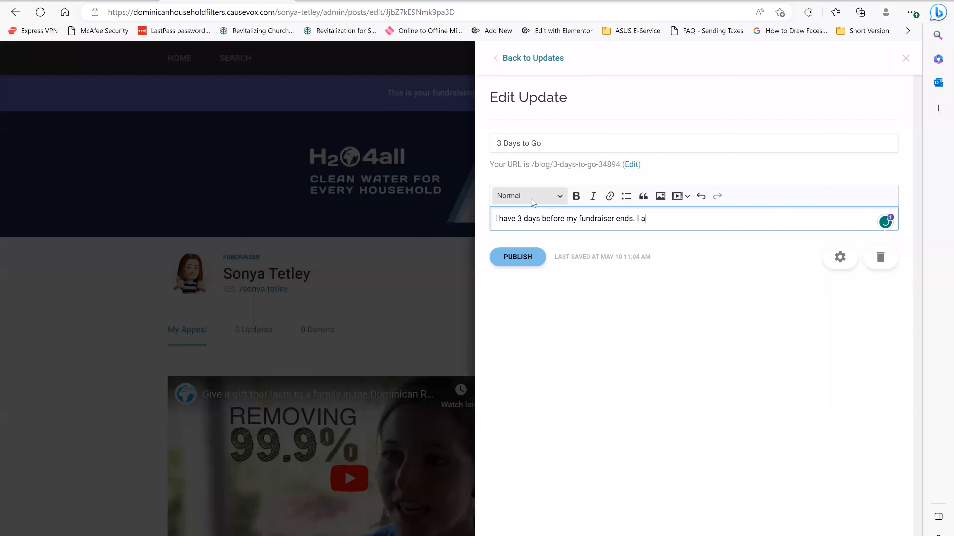
type("still need")
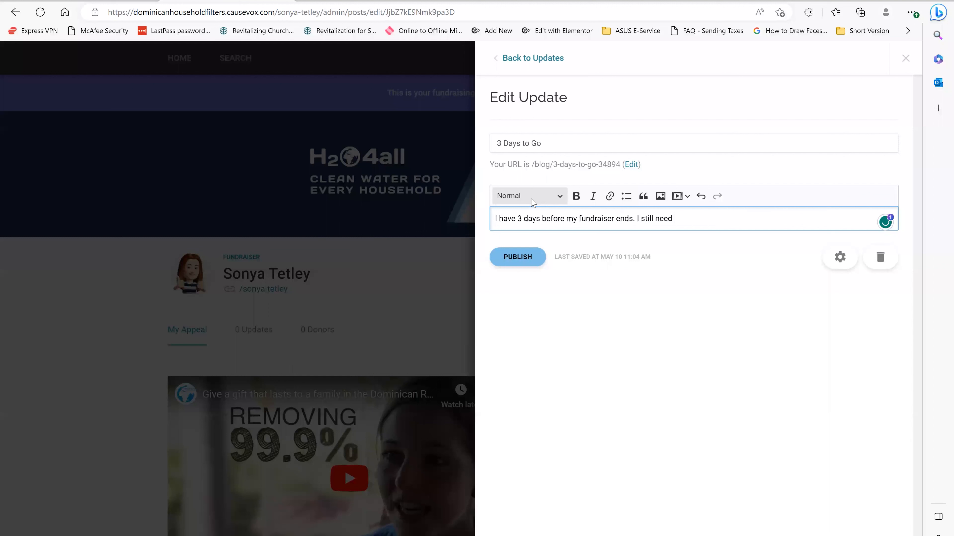
type("3")
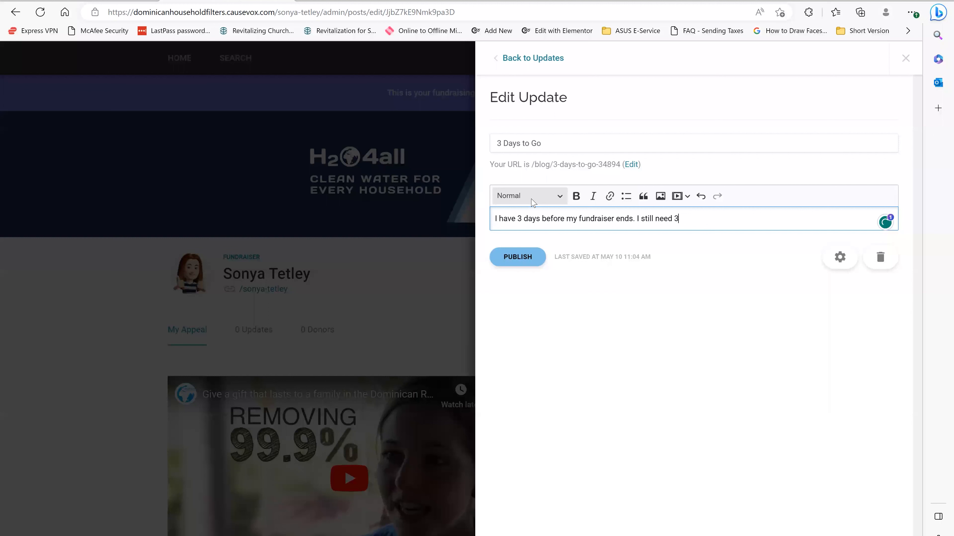
type("00 dollars to reach my goal. Would you")
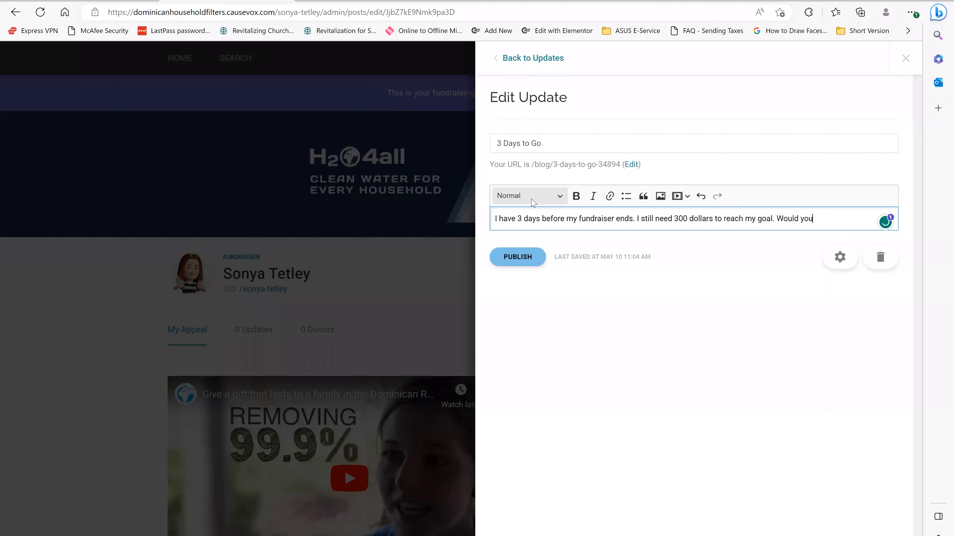
type("help me bring gl")
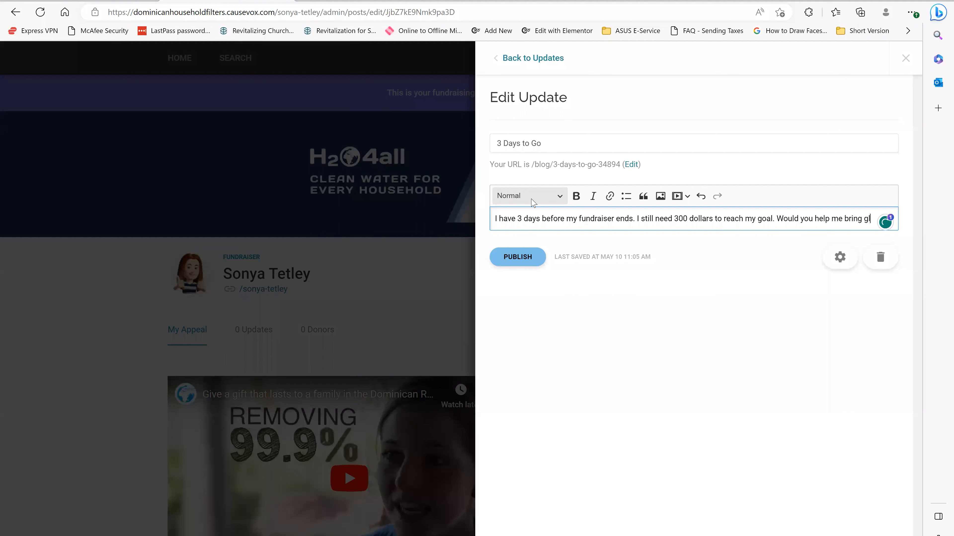
type("clean wa")
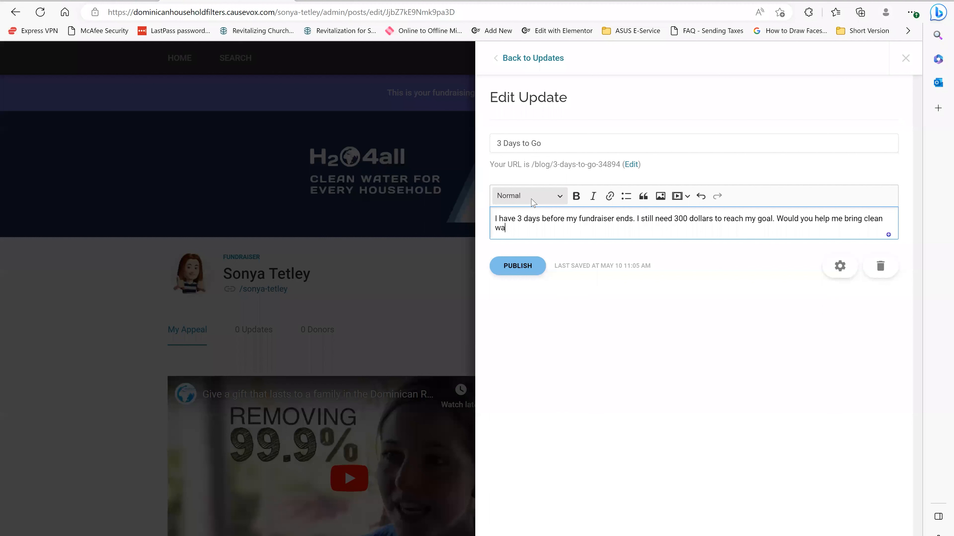
type("ter to mothers")
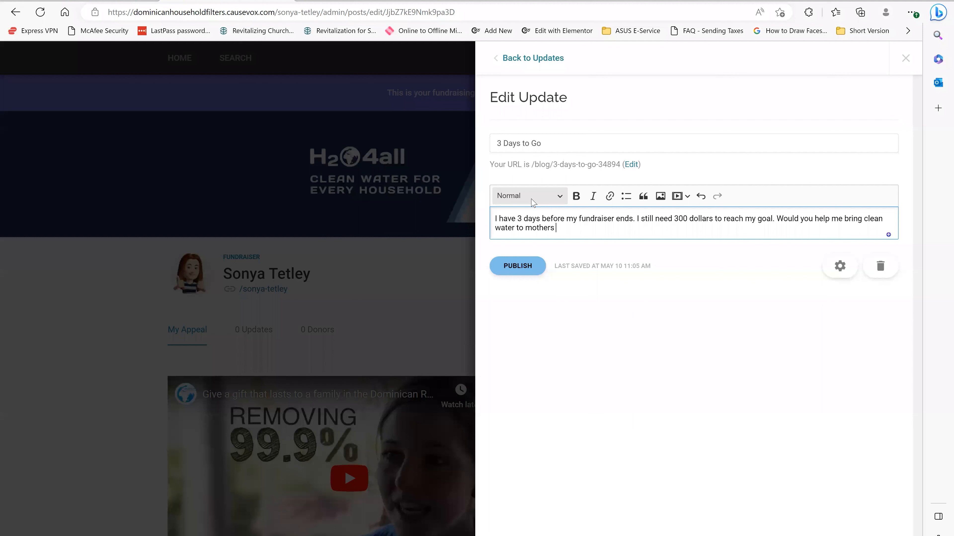
type("this MOth")
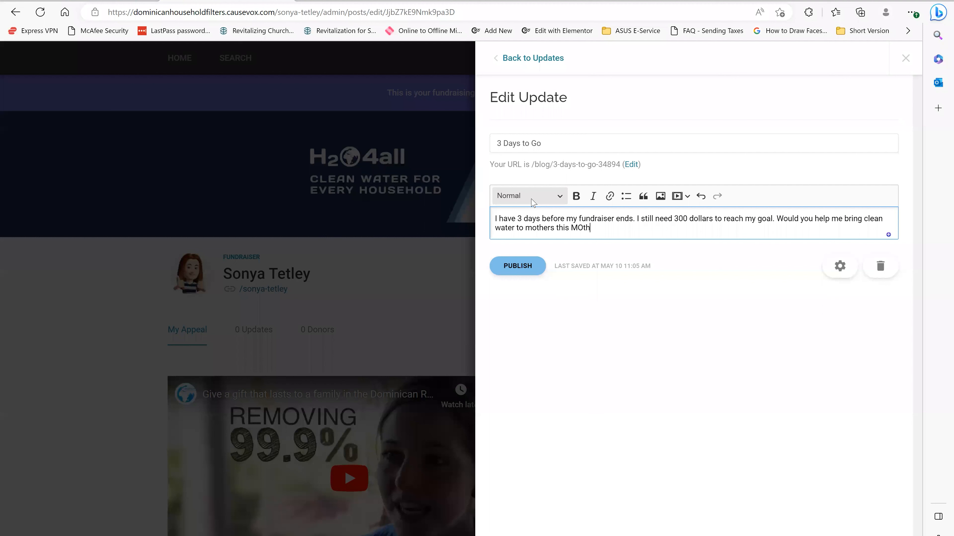
type("Mother")
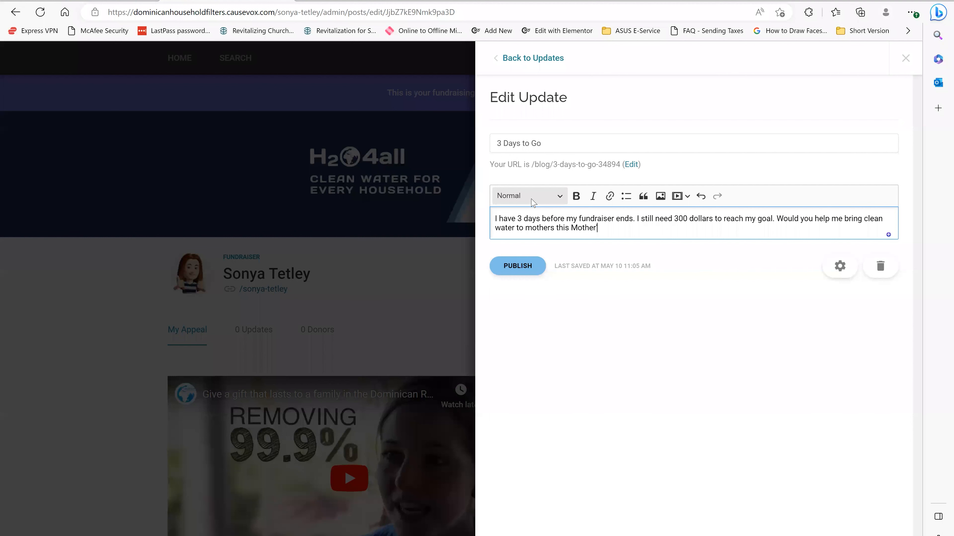
type("'s Day?")
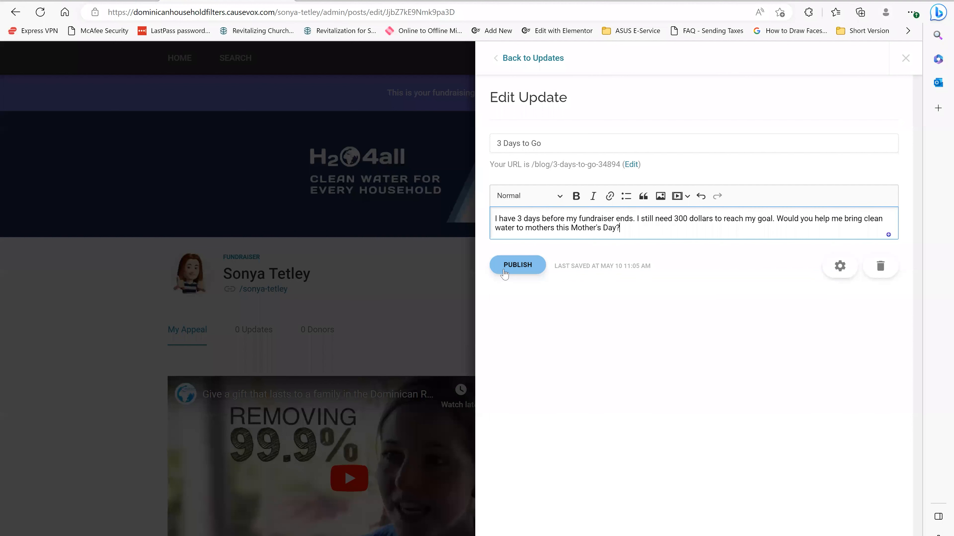
Publish the '3 Days to Go' update and confirm in the Publish Update dialog.
left_click(517, 265)
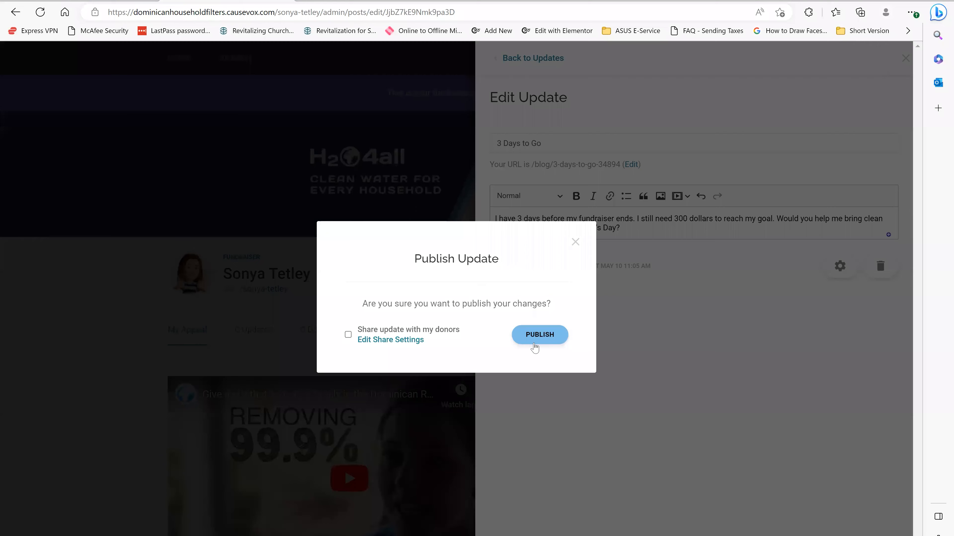
left_click(539, 334)
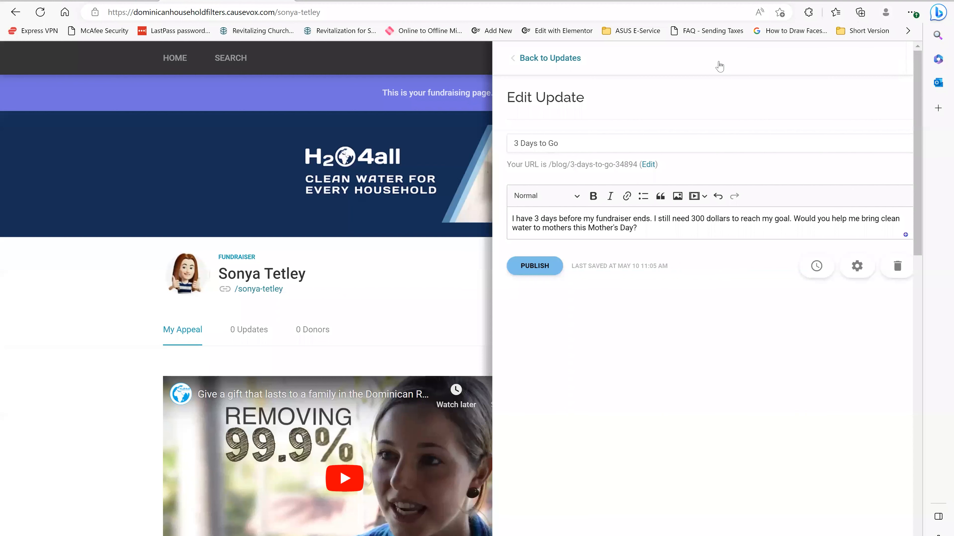
View '3 Days to Go' in the Published updates list, then open and close its share dialog.
left_click(549, 57)
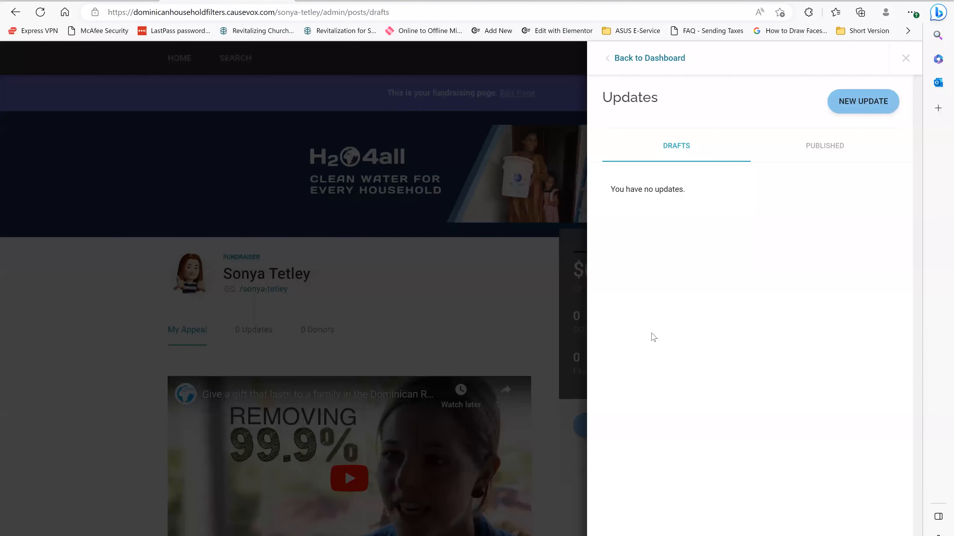
left_click(824, 146)
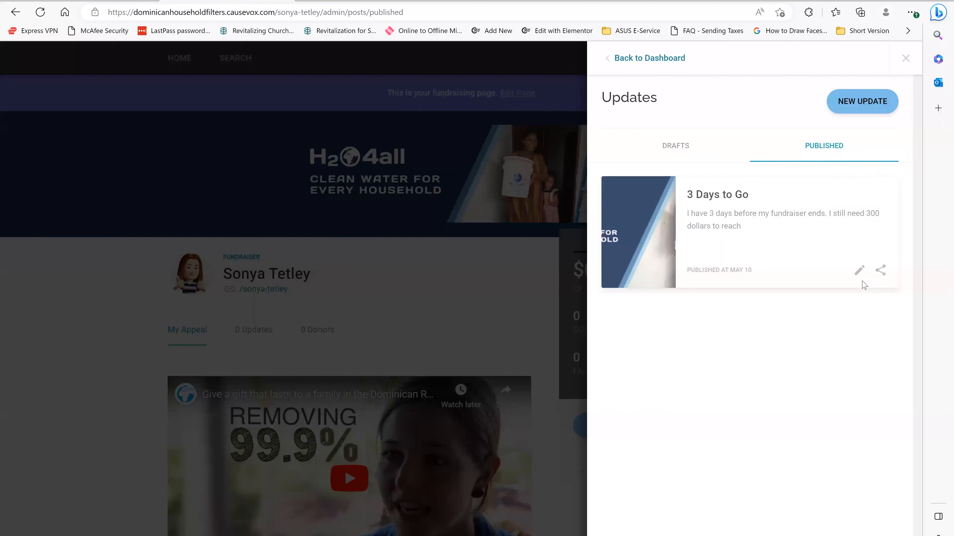
mouse_move(885, 282)
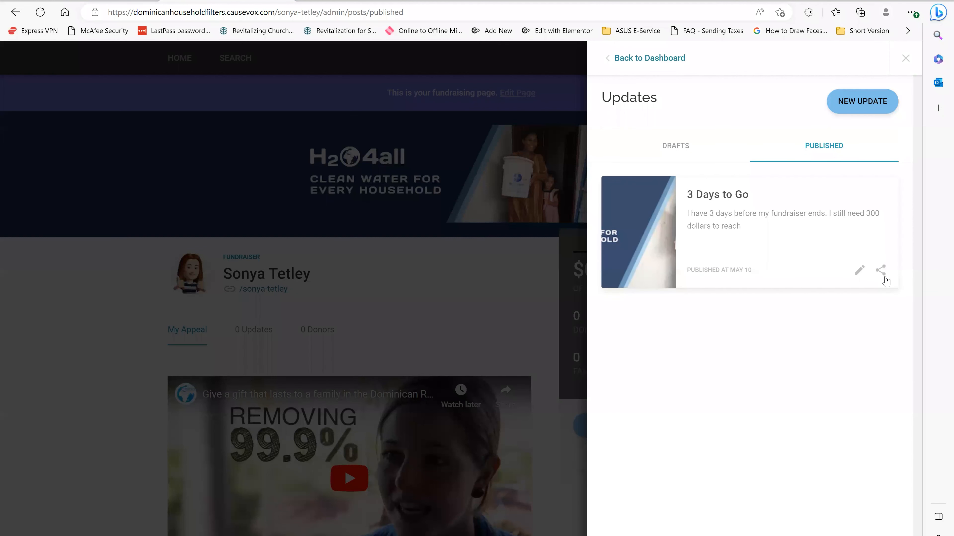
left_click(880, 270)
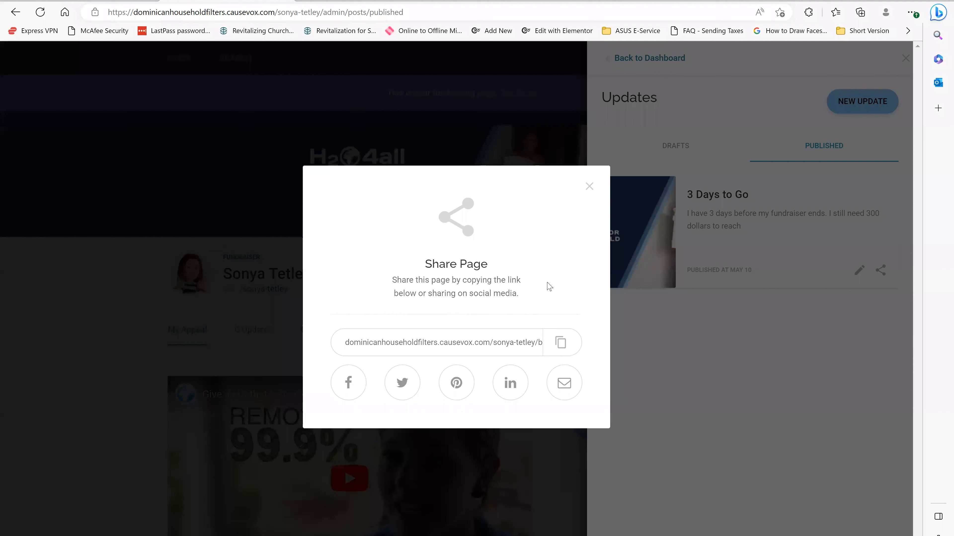
mouse_move(589, 186)
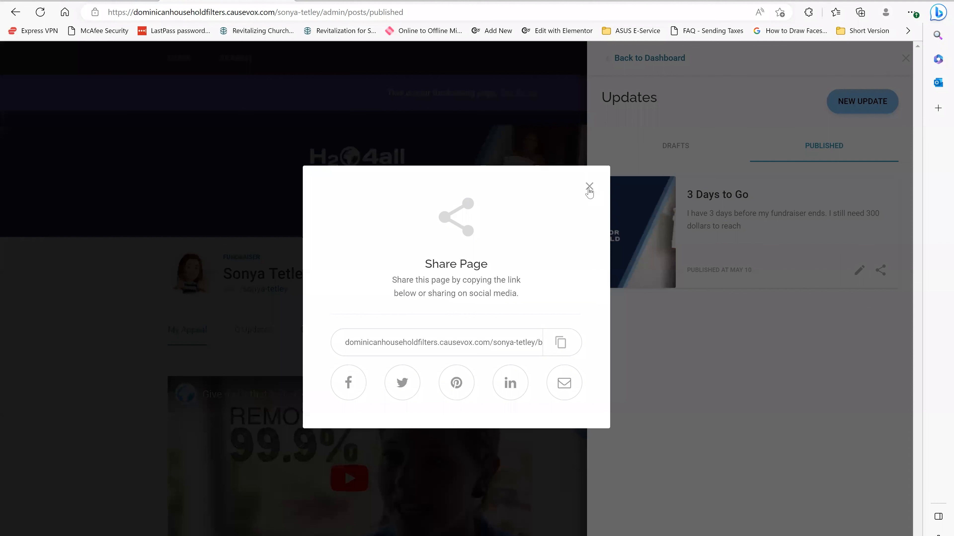
left_click(588, 186)
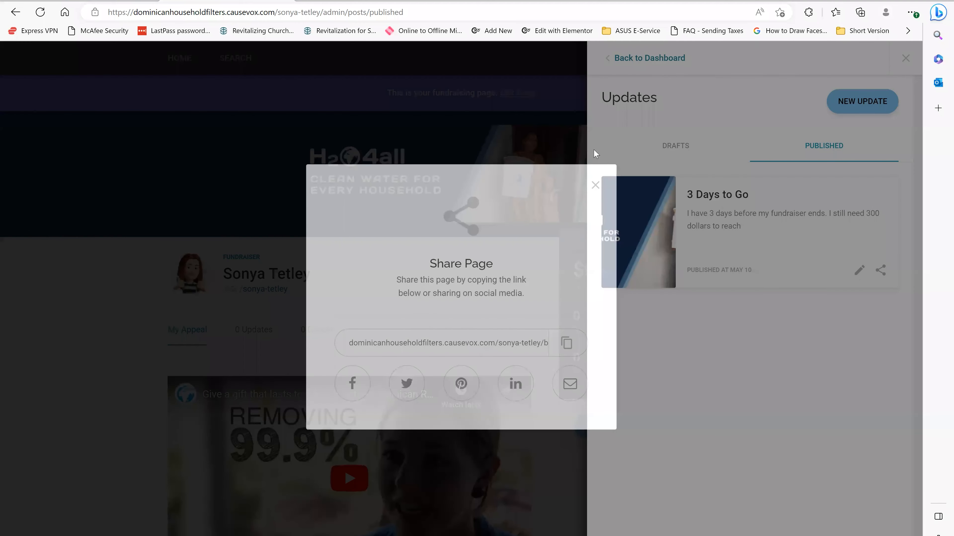
left_click(595, 184)
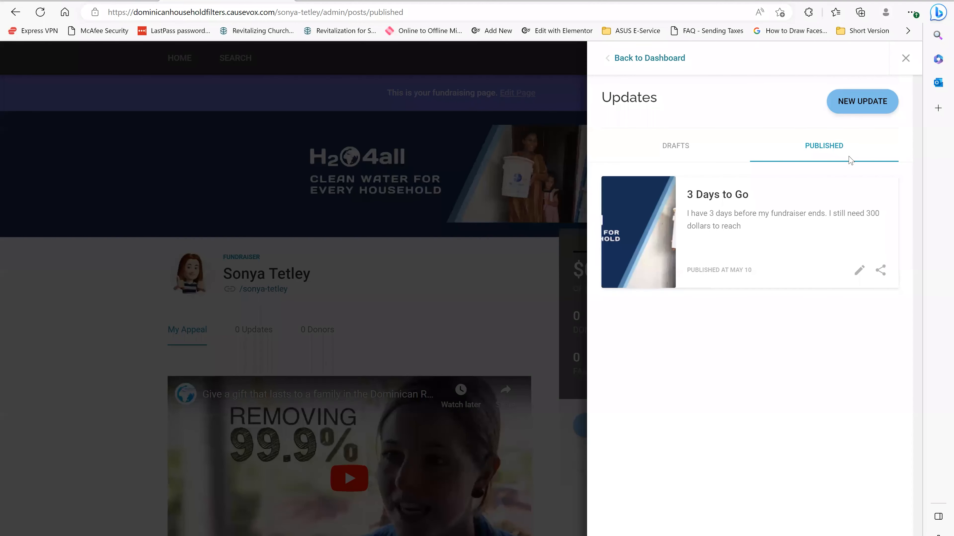
Close the Updates panel to return to the full fundraising page.
left_click(905, 57)
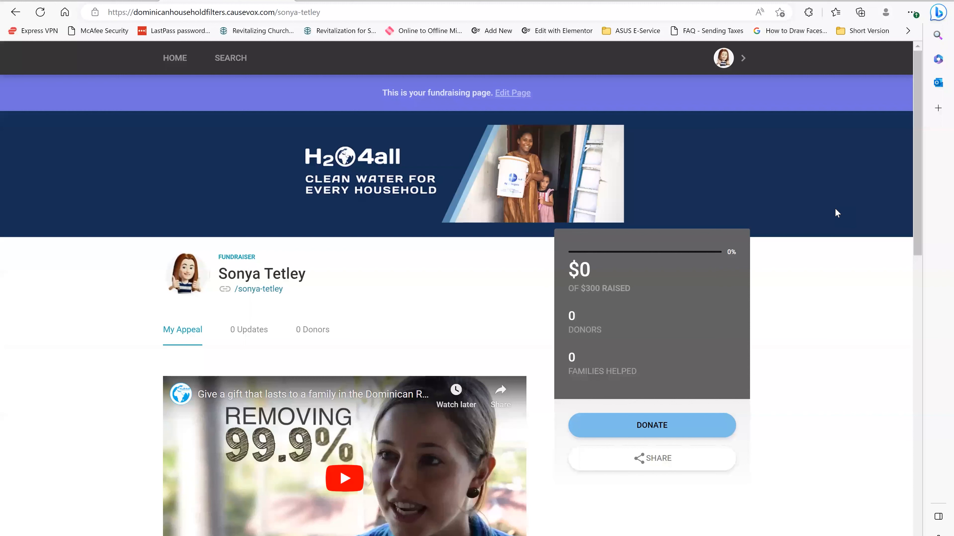
mouse_move(727, 167)
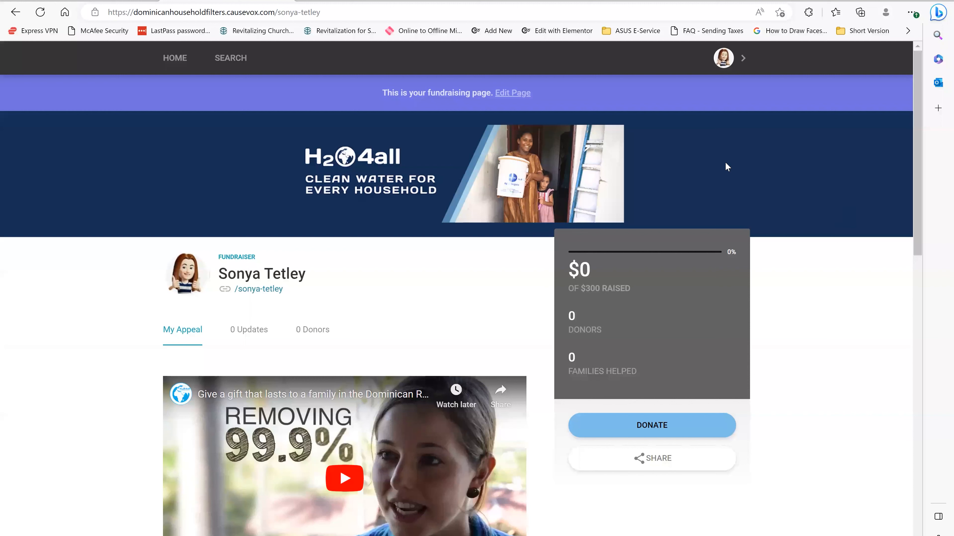